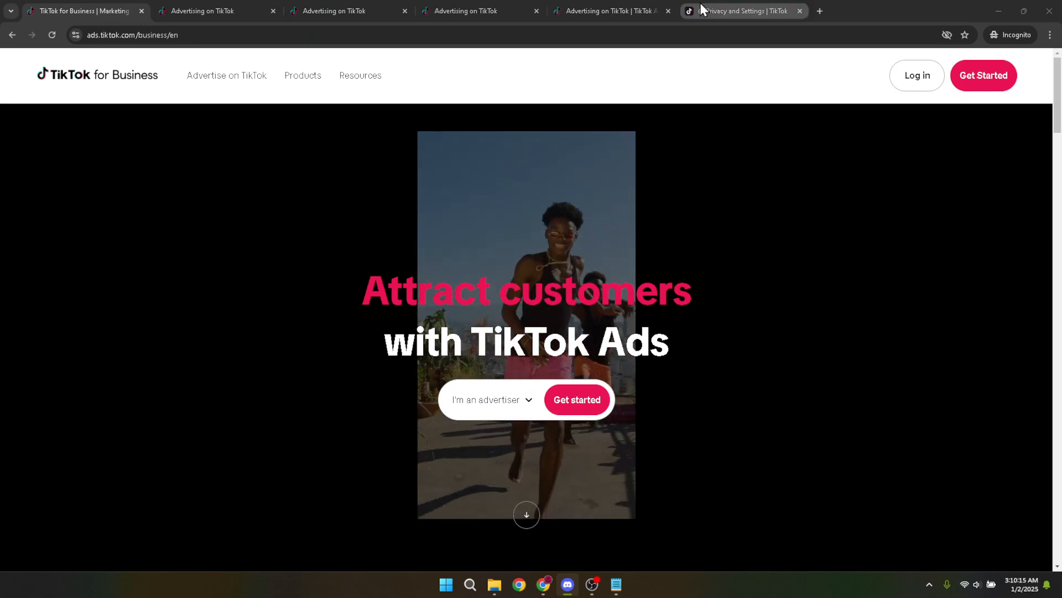
Step: Switch to the browser tab holding the filled-in TikTok for Business log-in form
{"action": "left_click", "coordinate": [130, 34]}
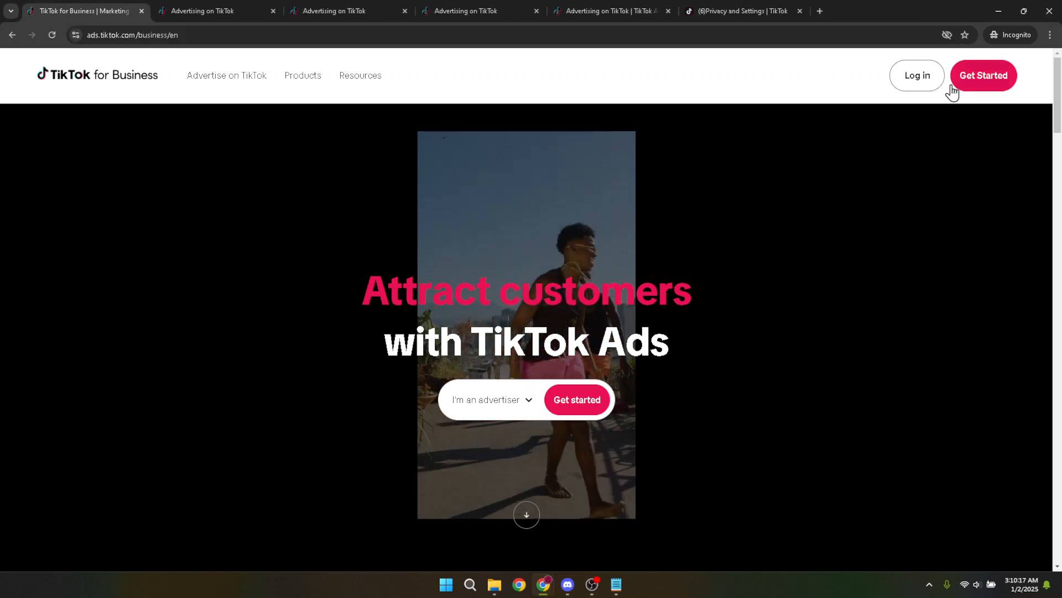
{"action": "mouse_move", "coordinate": [917, 75]}
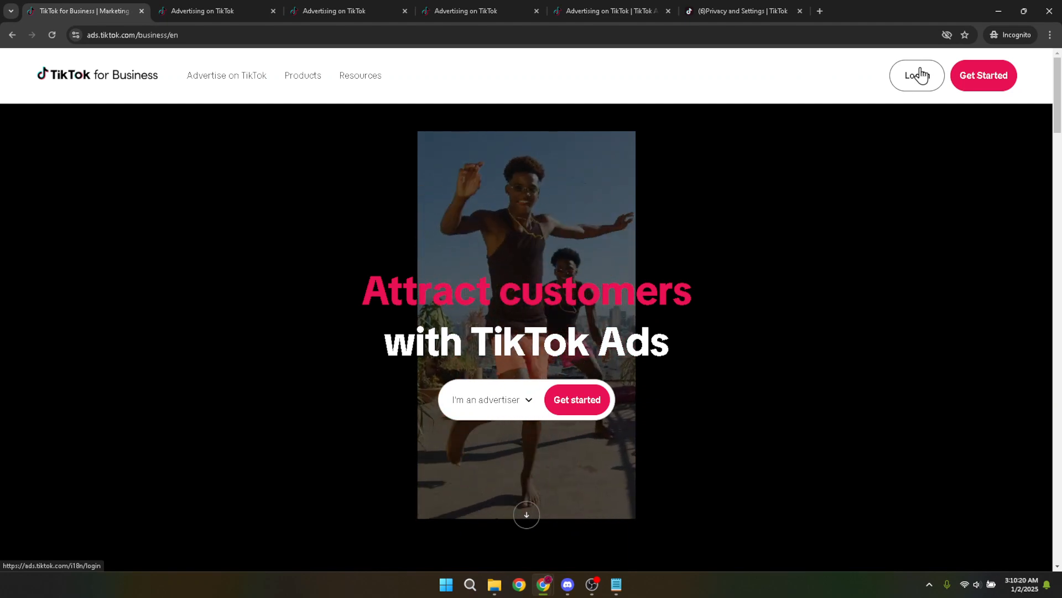
{"action": "mouse_move", "coordinate": [776, 77]}
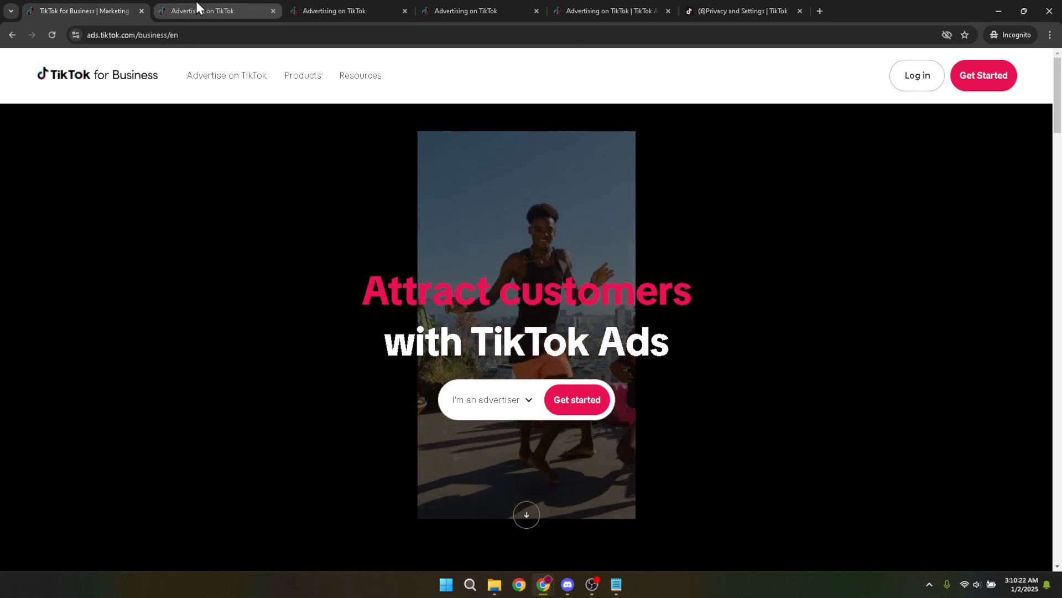
{"action": "mouse_move", "coordinate": [217, 11]}
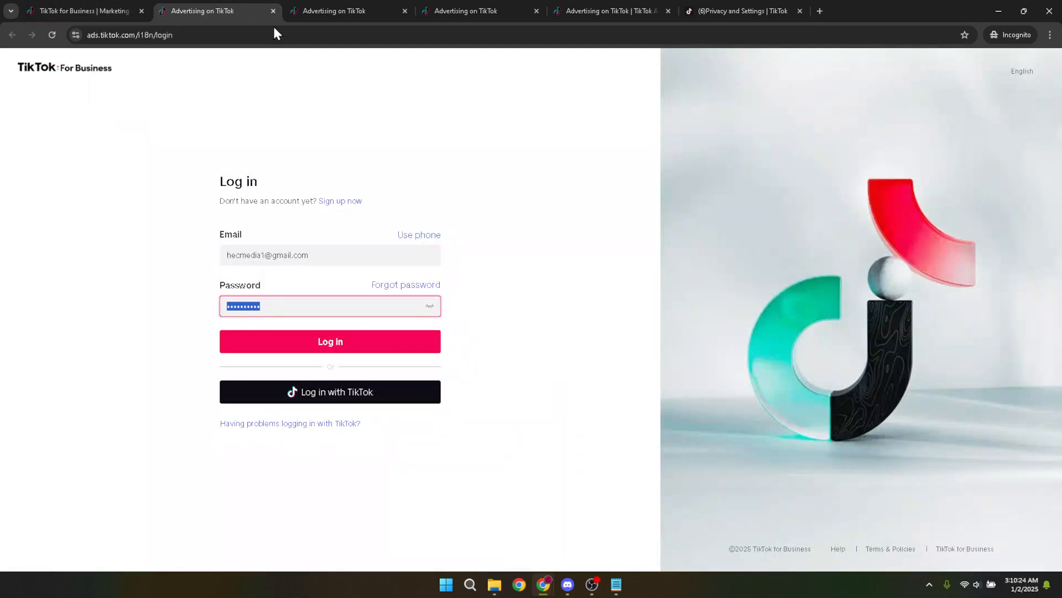
{"action": "mouse_move", "coordinate": [498, 173]}
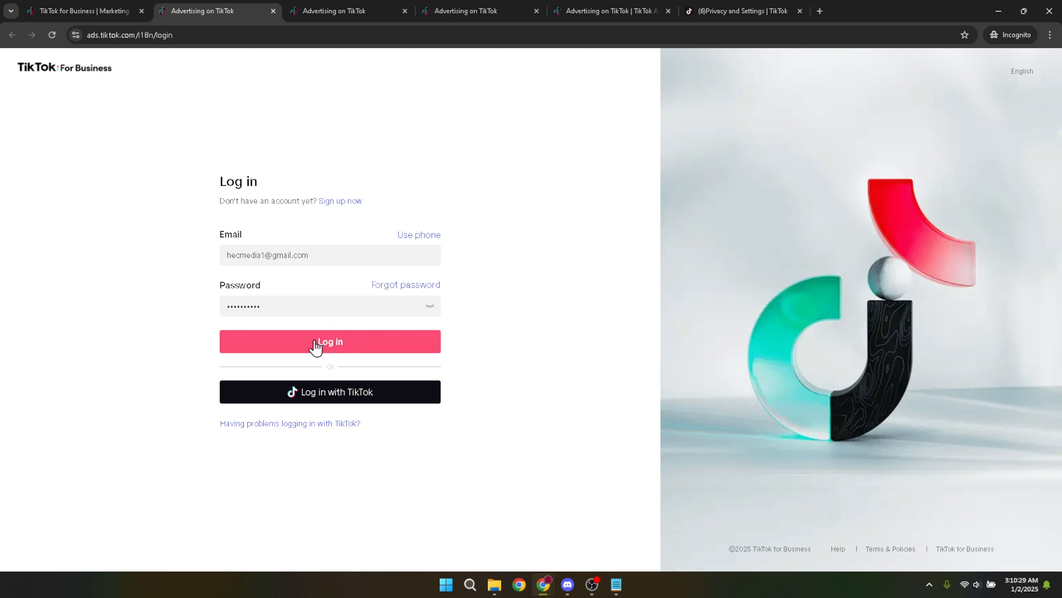
{"action": "mouse_move", "coordinate": [349, 343]}
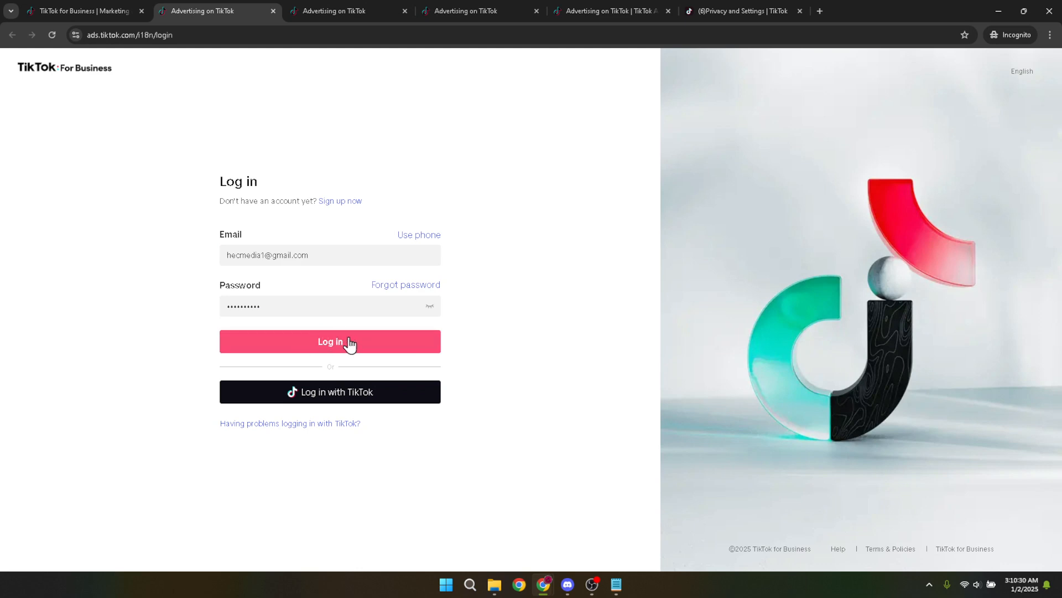
{"action": "mouse_move", "coordinate": [328, 344]}
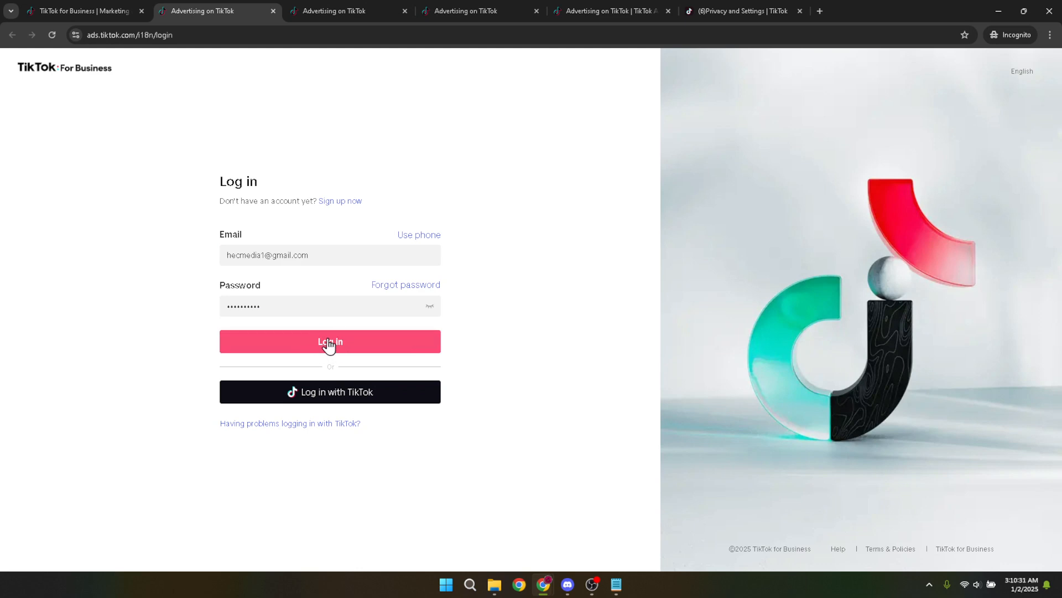
{"action": "mouse_move", "coordinate": [351, 159]}
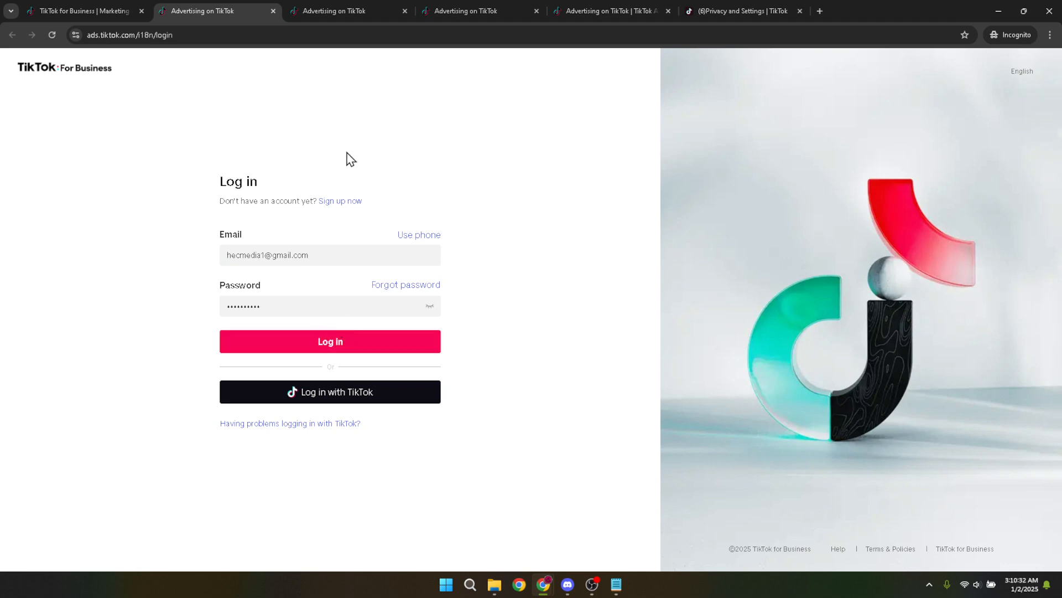
Step: Pass the shape-matching security puzzle and begin entering the emailed verification code
{"action": "left_click", "coordinate": [329, 341]}
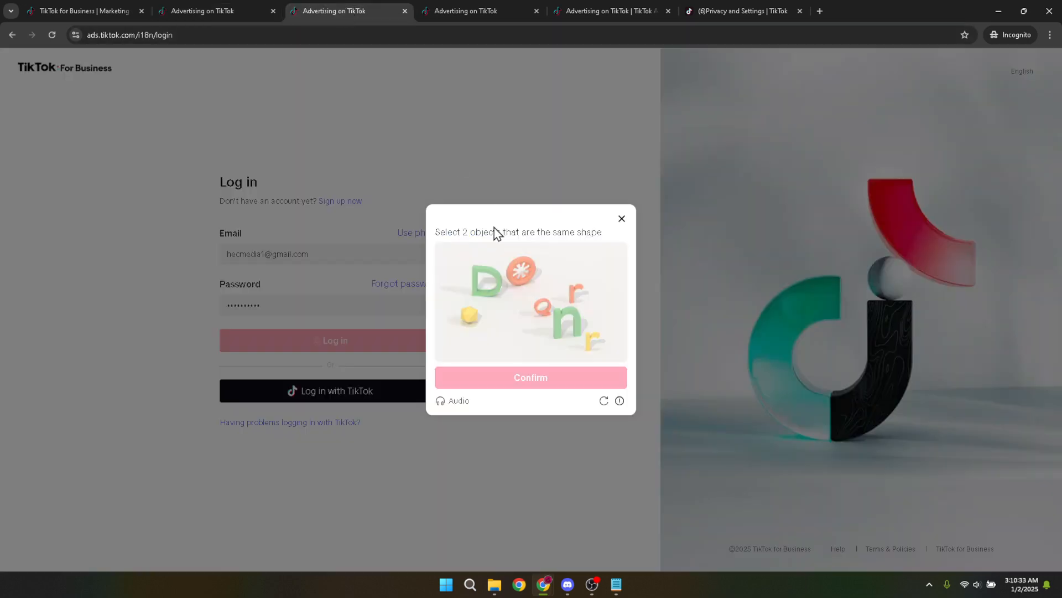
{"action": "mouse_move", "coordinate": [519, 367]}
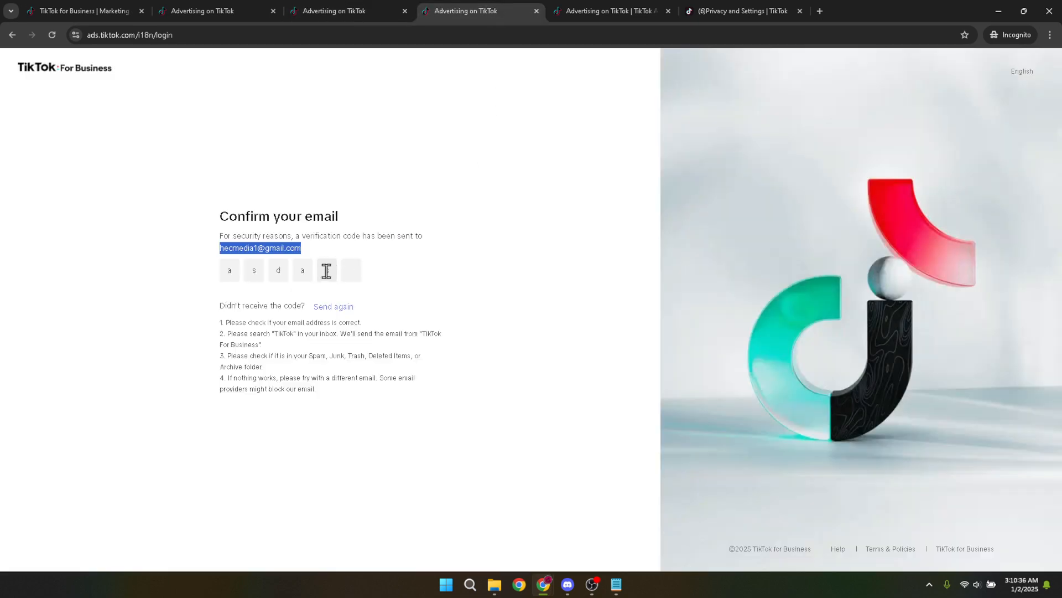
{"action": "type", "text": "s"}
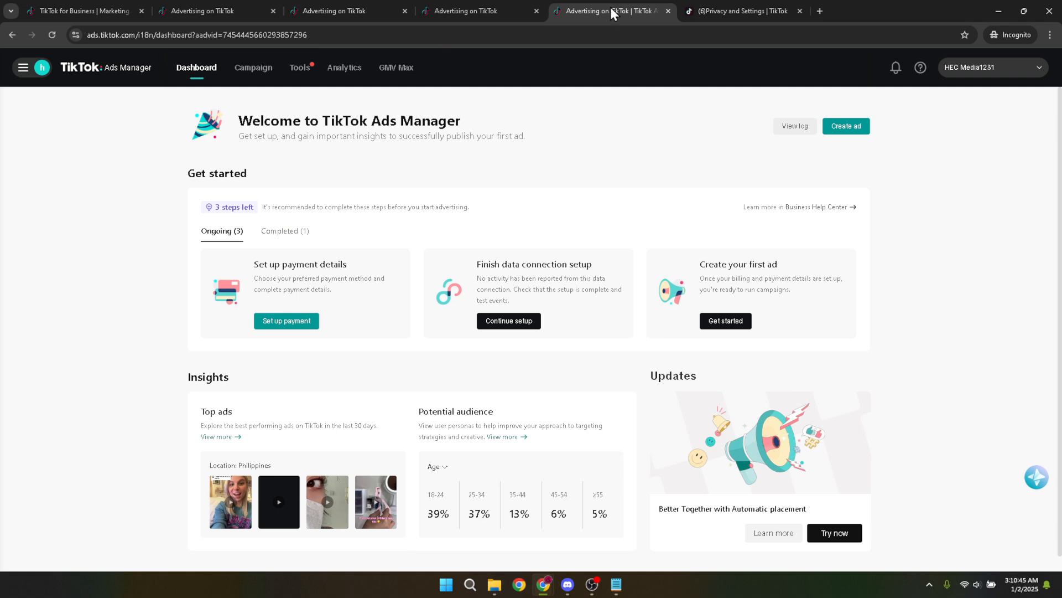
{"action": "mouse_move", "coordinate": [737, 72]}
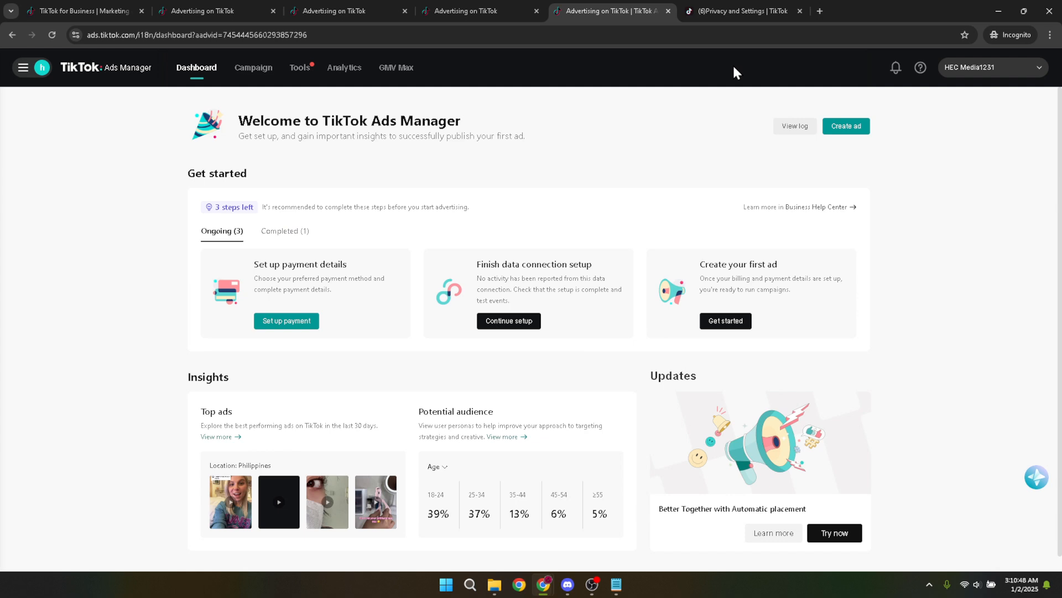
Step: Go to Account setup from the Tools menu's Settings section
{"action": "left_click", "coordinate": [297, 68]}
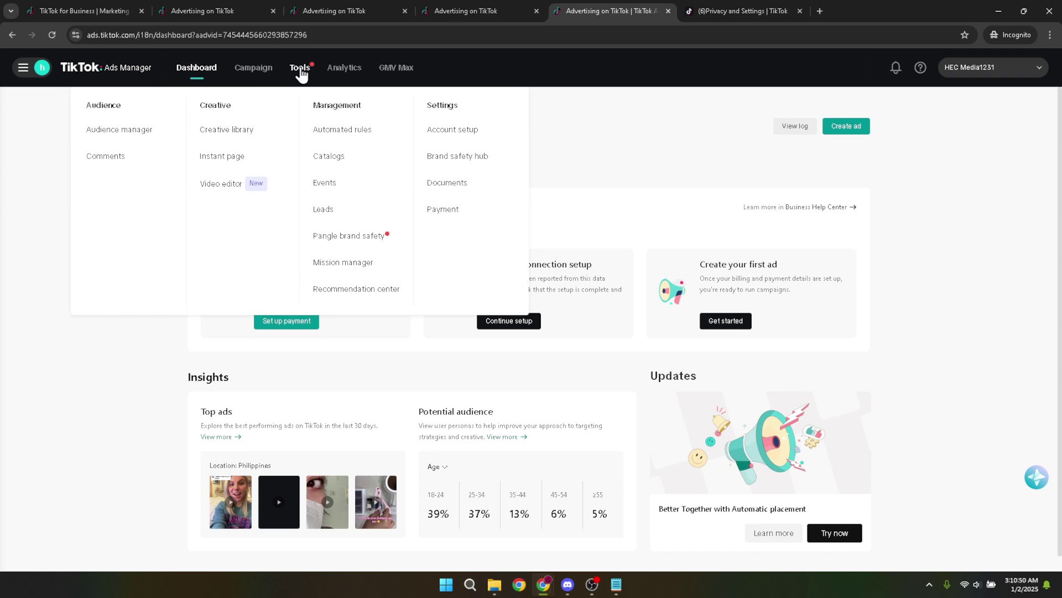
{"action": "mouse_move", "coordinate": [451, 129]}
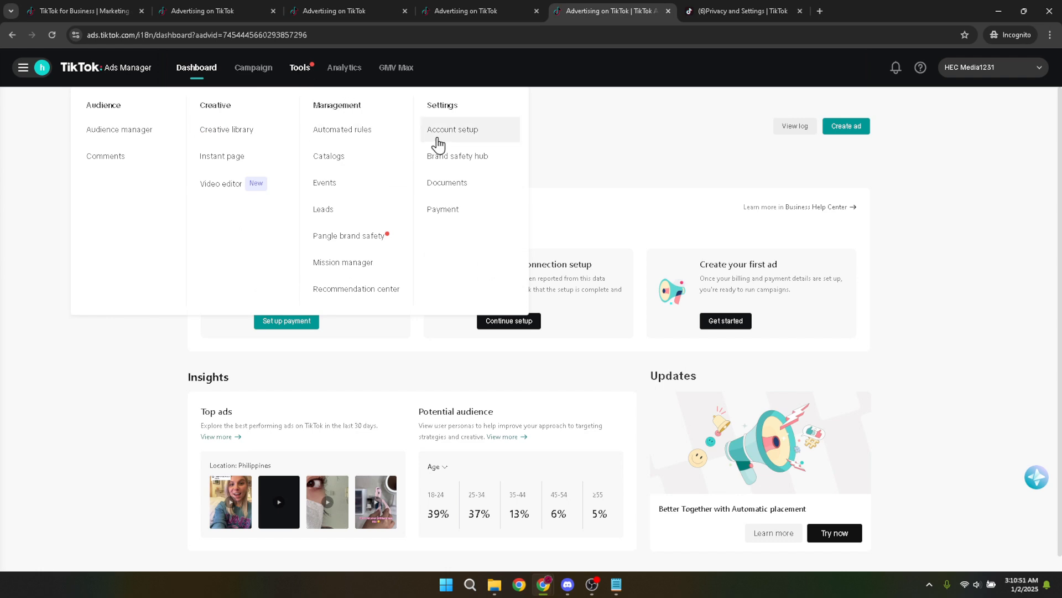
{"action": "left_click", "coordinate": [452, 130]}
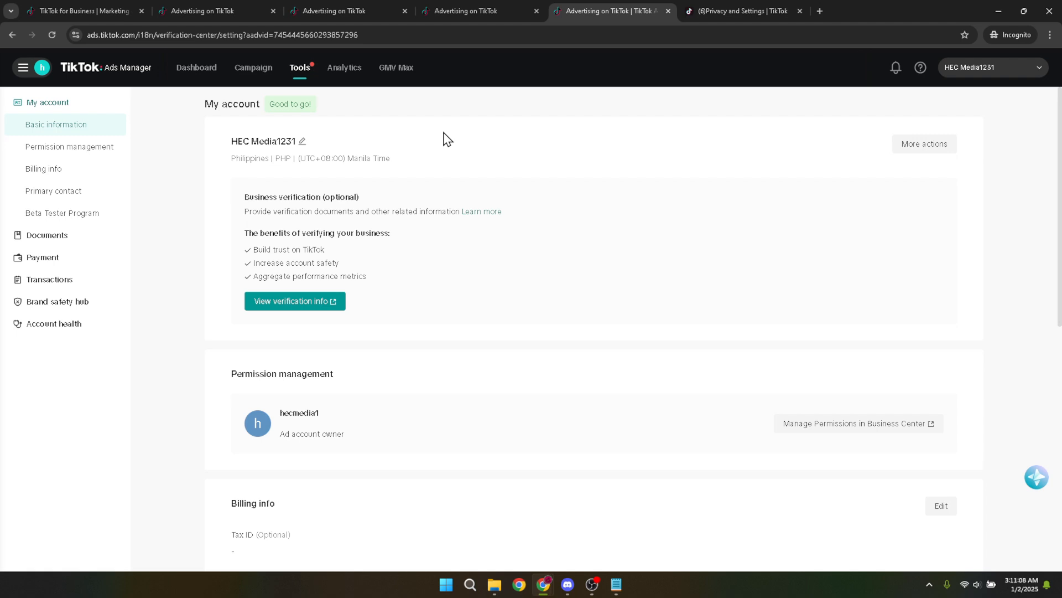
{"action": "mouse_move", "coordinate": [452, 134]}
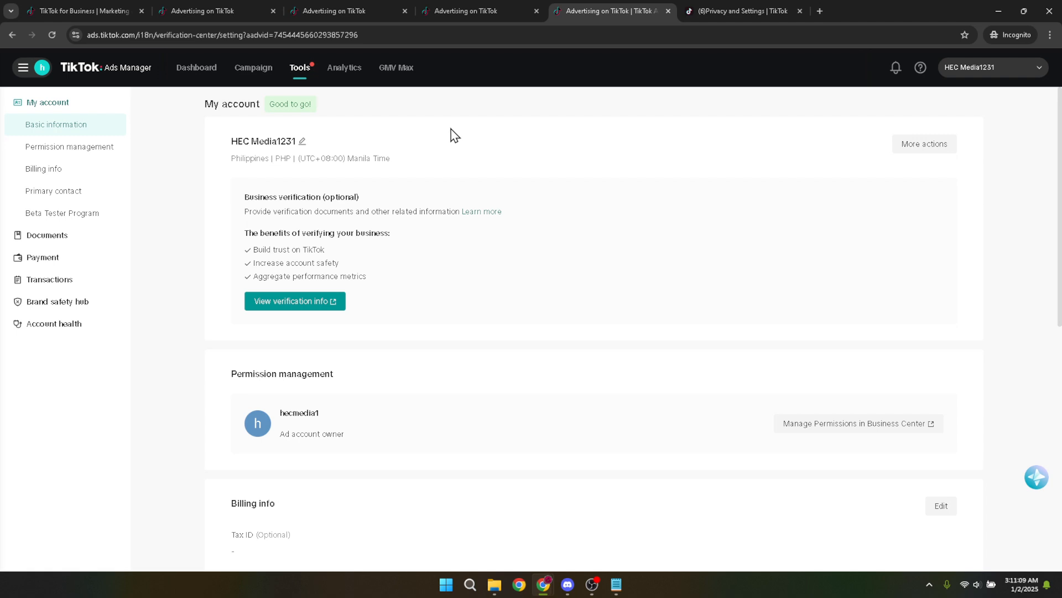
{"action": "mouse_move", "coordinate": [872, 190]}
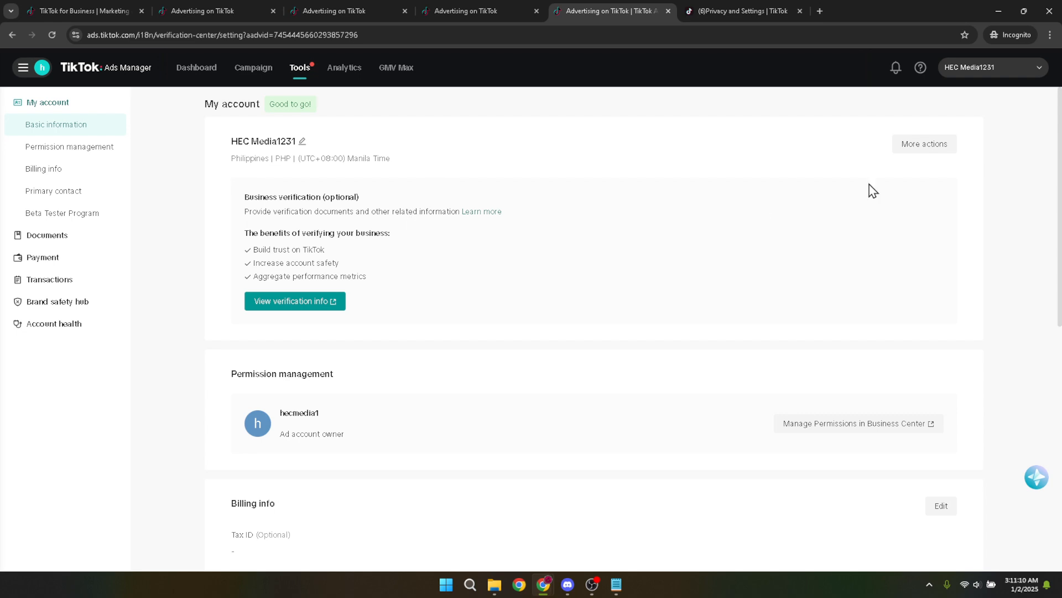
Step: Choose account deactivation from More actions on the My account page
{"action": "left_click", "coordinate": [923, 144]}
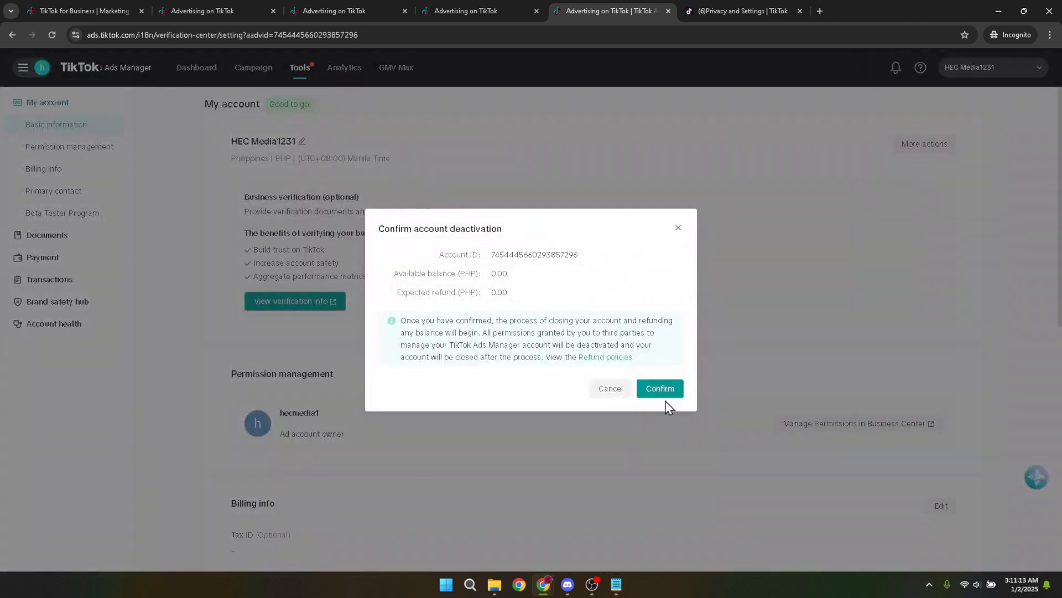
{"action": "mouse_move", "coordinate": [678, 401]}
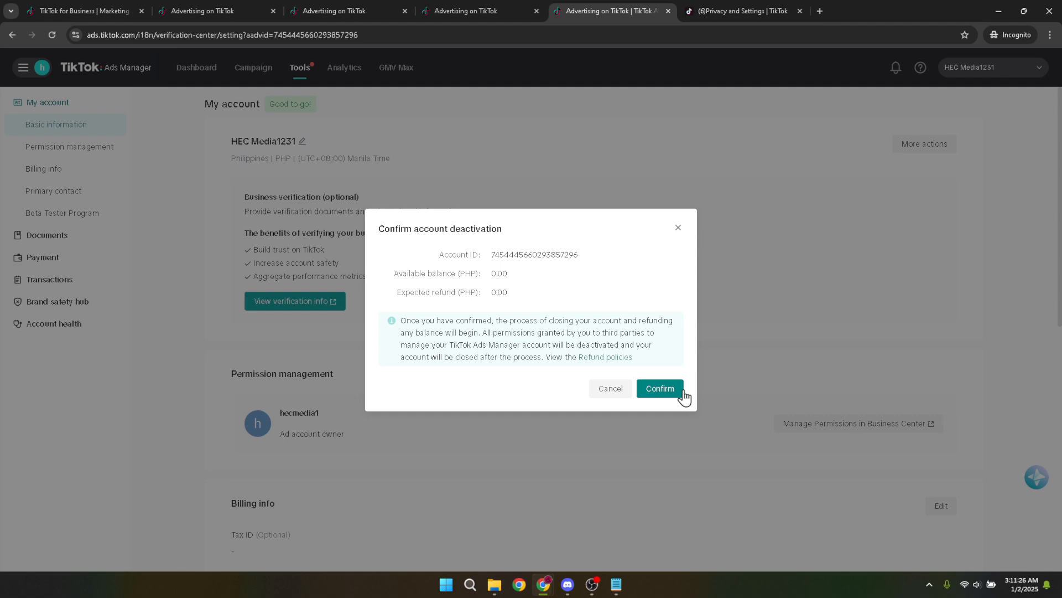
{"action": "mouse_move", "coordinate": [661, 391]}
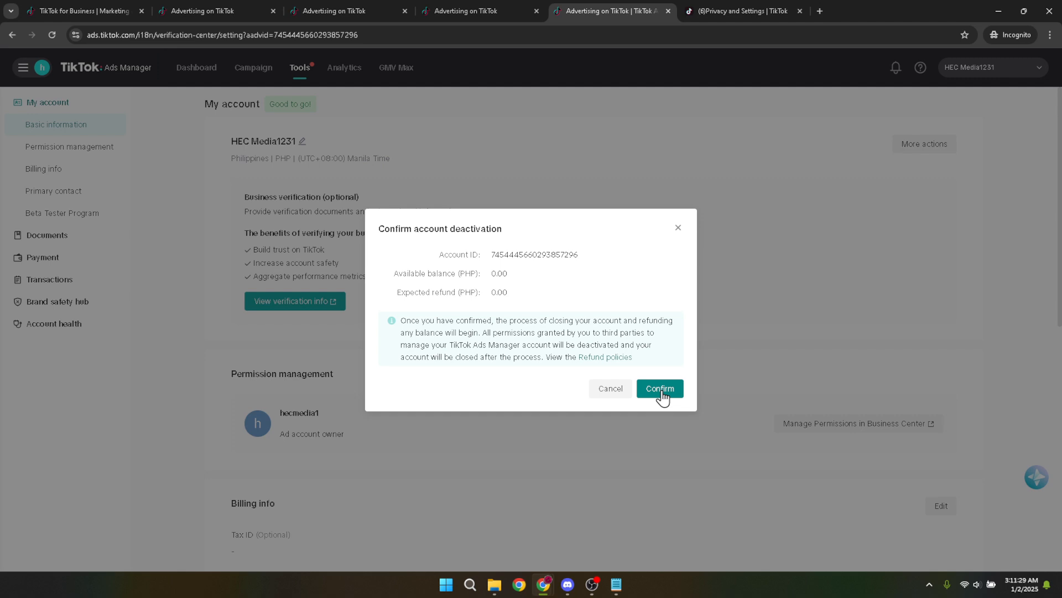
{"action": "mouse_move", "coordinate": [666, 395]}
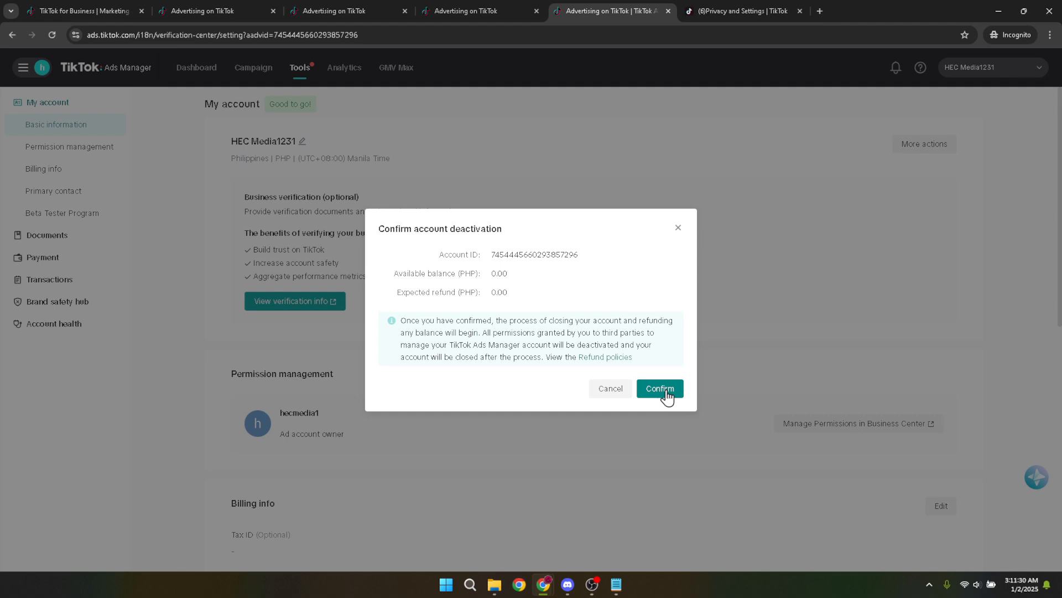
{"action": "mouse_move", "coordinate": [686, 263]}
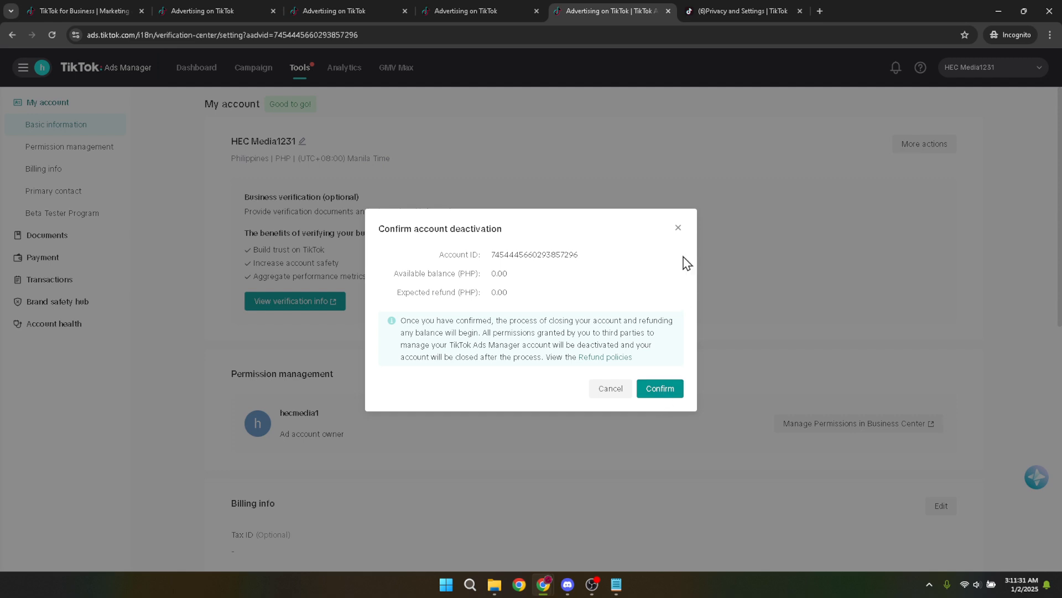
{"action": "mouse_move", "coordinate": [678, 231]}
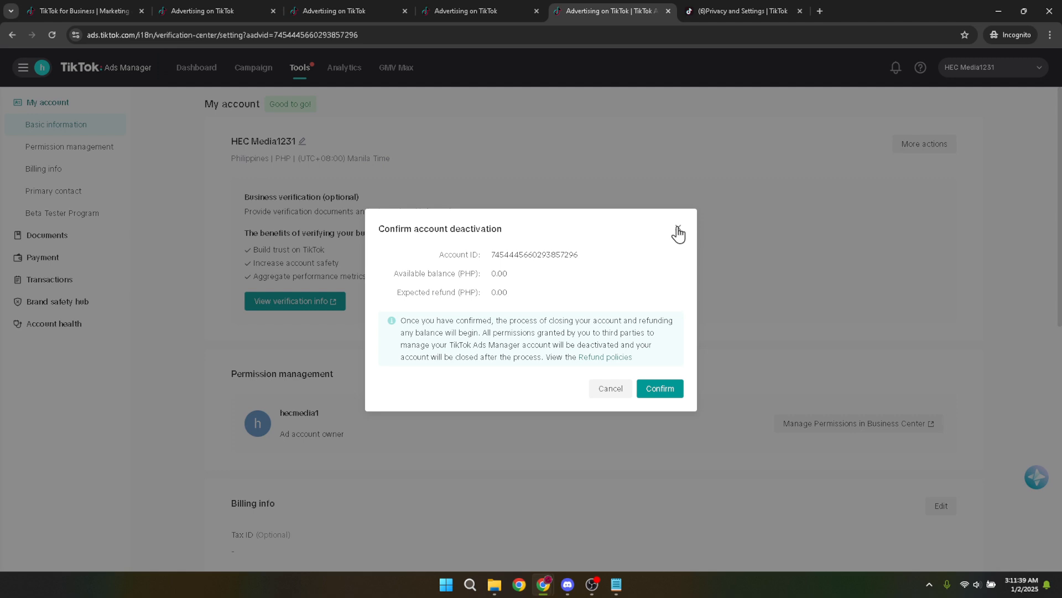
Step: Close the Confirm account deactivation dialog, leaving the ads account active
{"action": "left_click", "coordinate": [678, 229]}
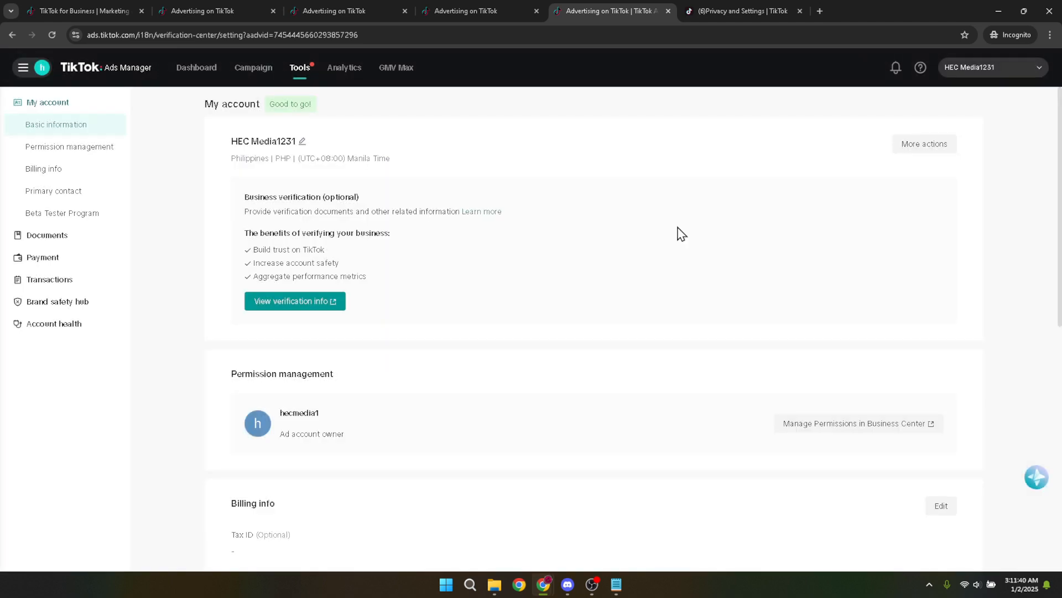